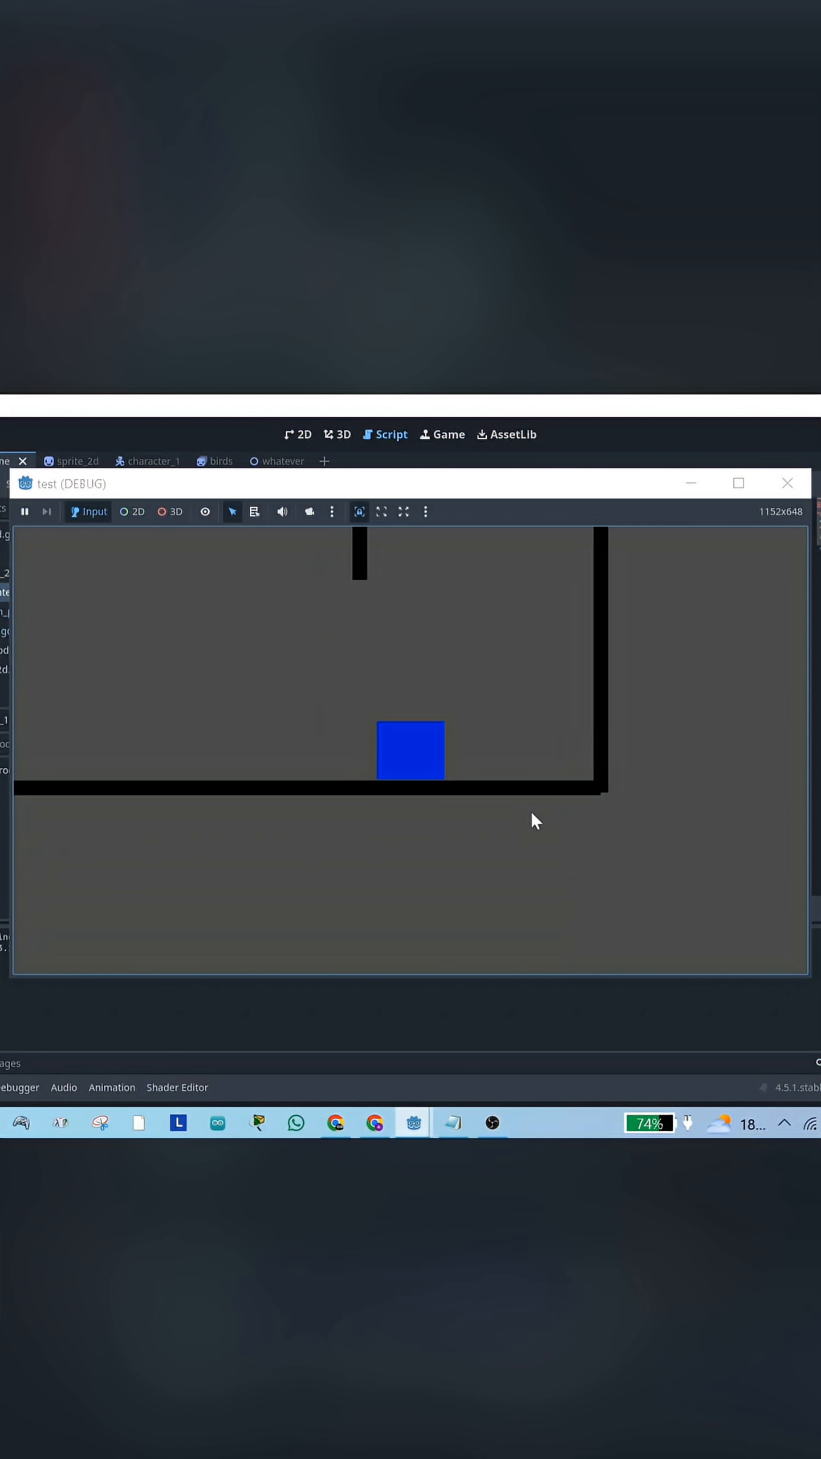
Stop the running test game and return to the CharacterBody2D script
{"action": "left_click", "coordinate": [391, 434]}
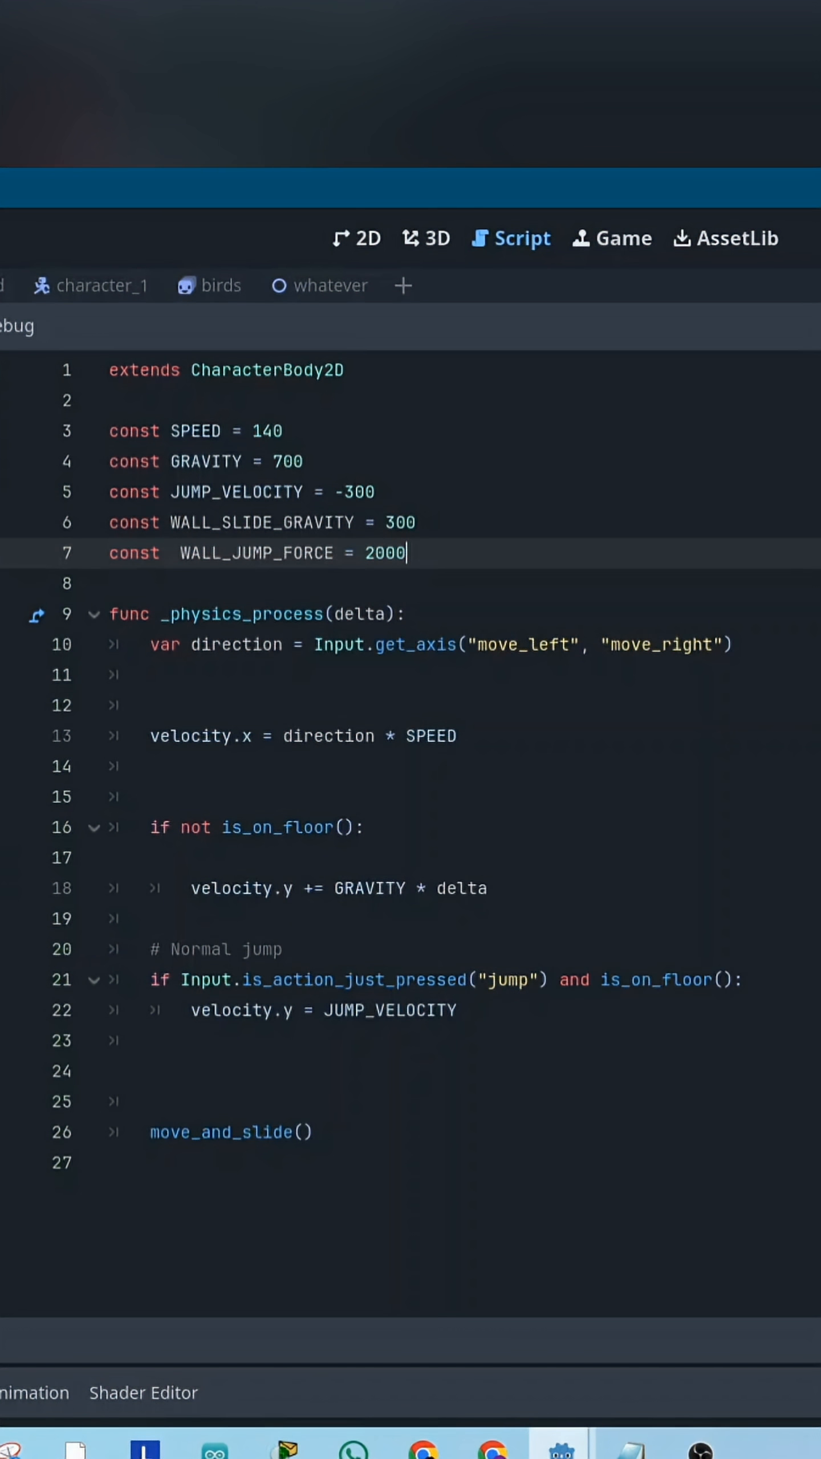
Apply WALL_SLIDE_GRAVITY when on a wall moving down, else GRAVITY, then start the '# Wall jump' comment
{"action": "left_click", "coordinate": [180, 553]}
{"action": "type", "text": "if is_on_wall() and velocity.y > 0:"}
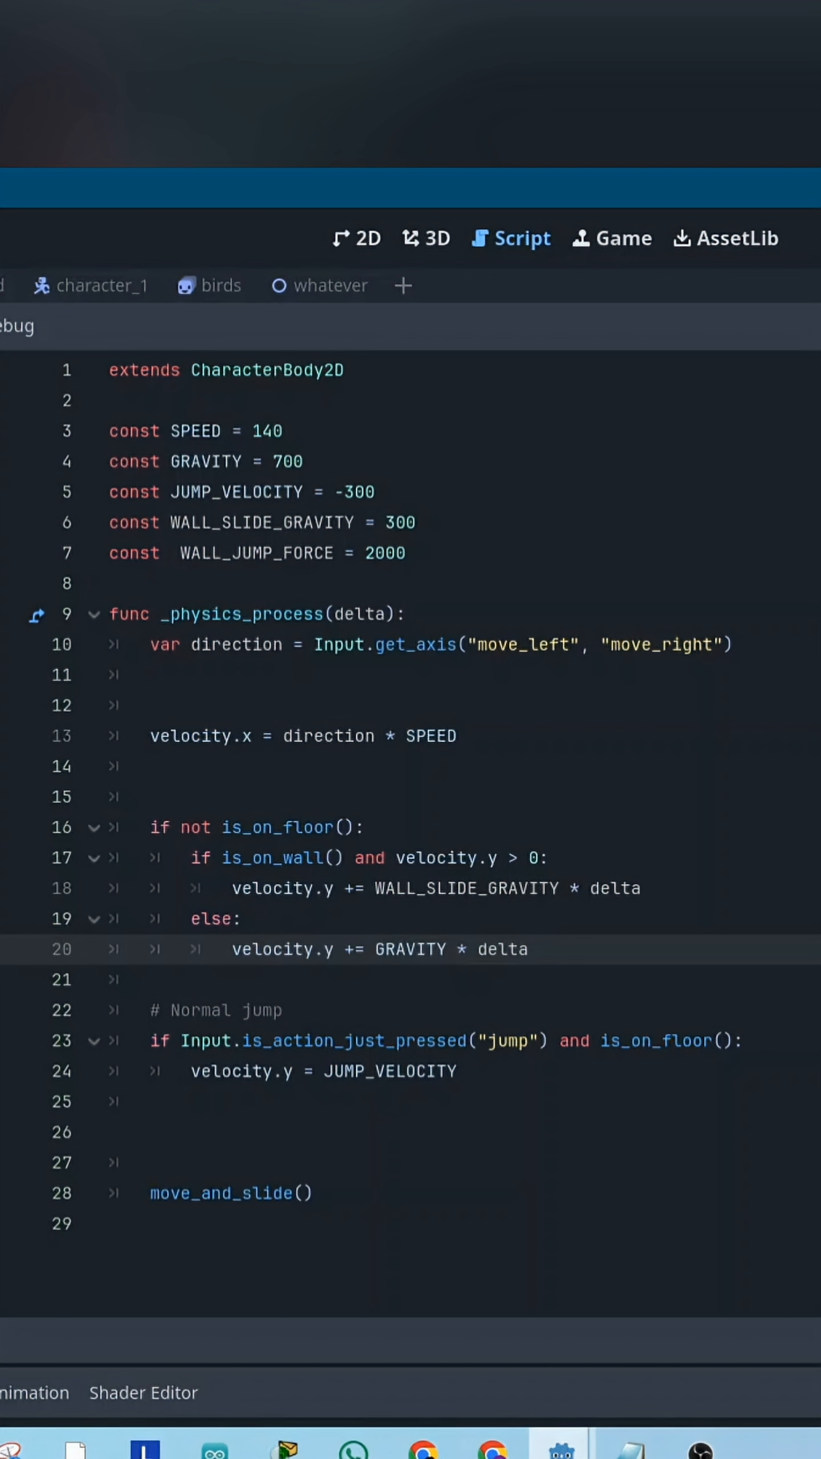
{"action": "type", "text": "# Wall jump"}
{"action": "type", "text": "velocity.x = WALL_JUMP_FORCE * get_wall_normal().x"}
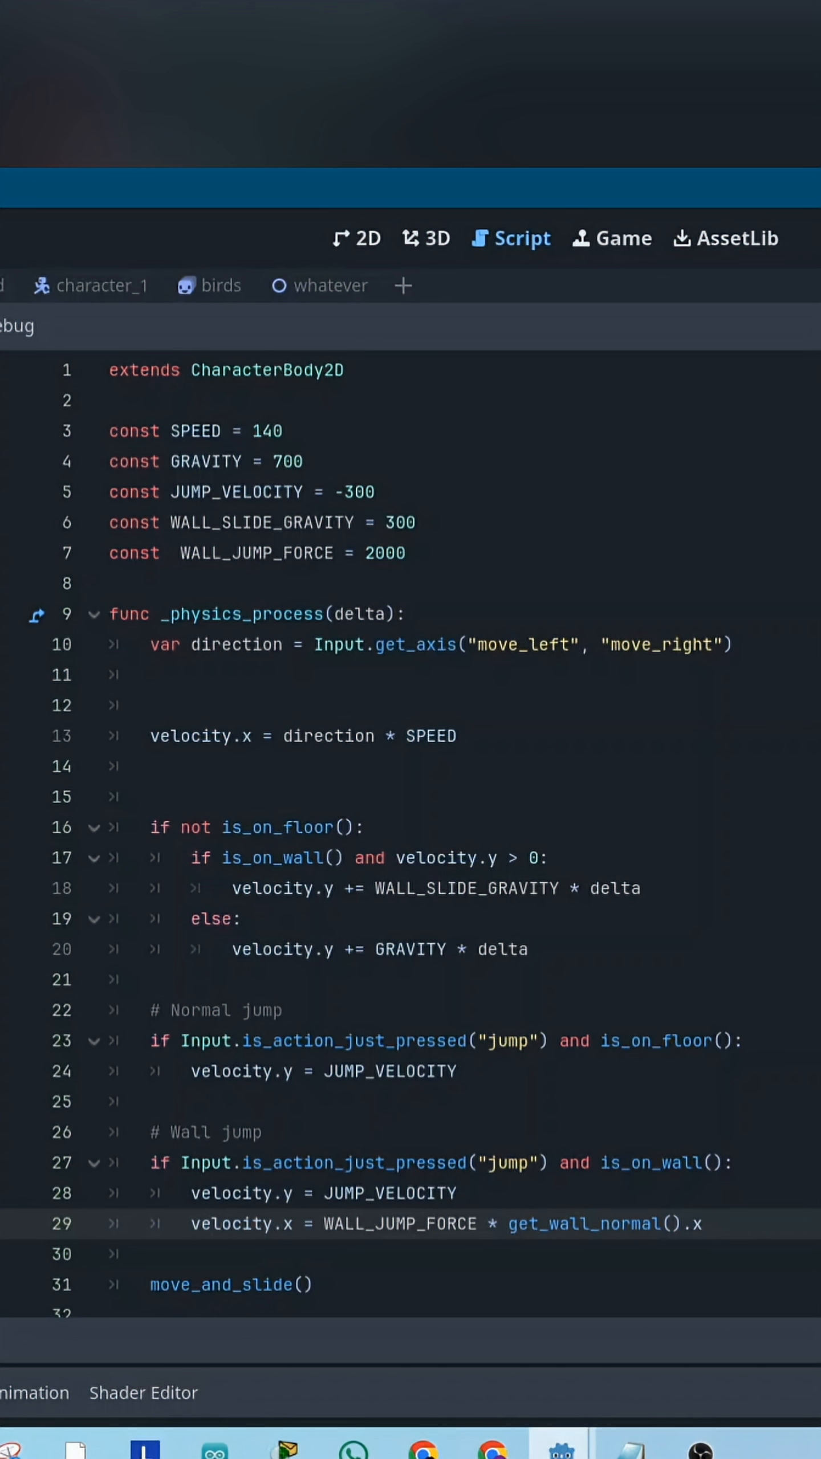
Add the wall jump block setting velocity.y and velocity.x from get_wall_normal() times WALL_JUMP_FORCE
{"action": "left_click", "coordinate": [714, 1224]}
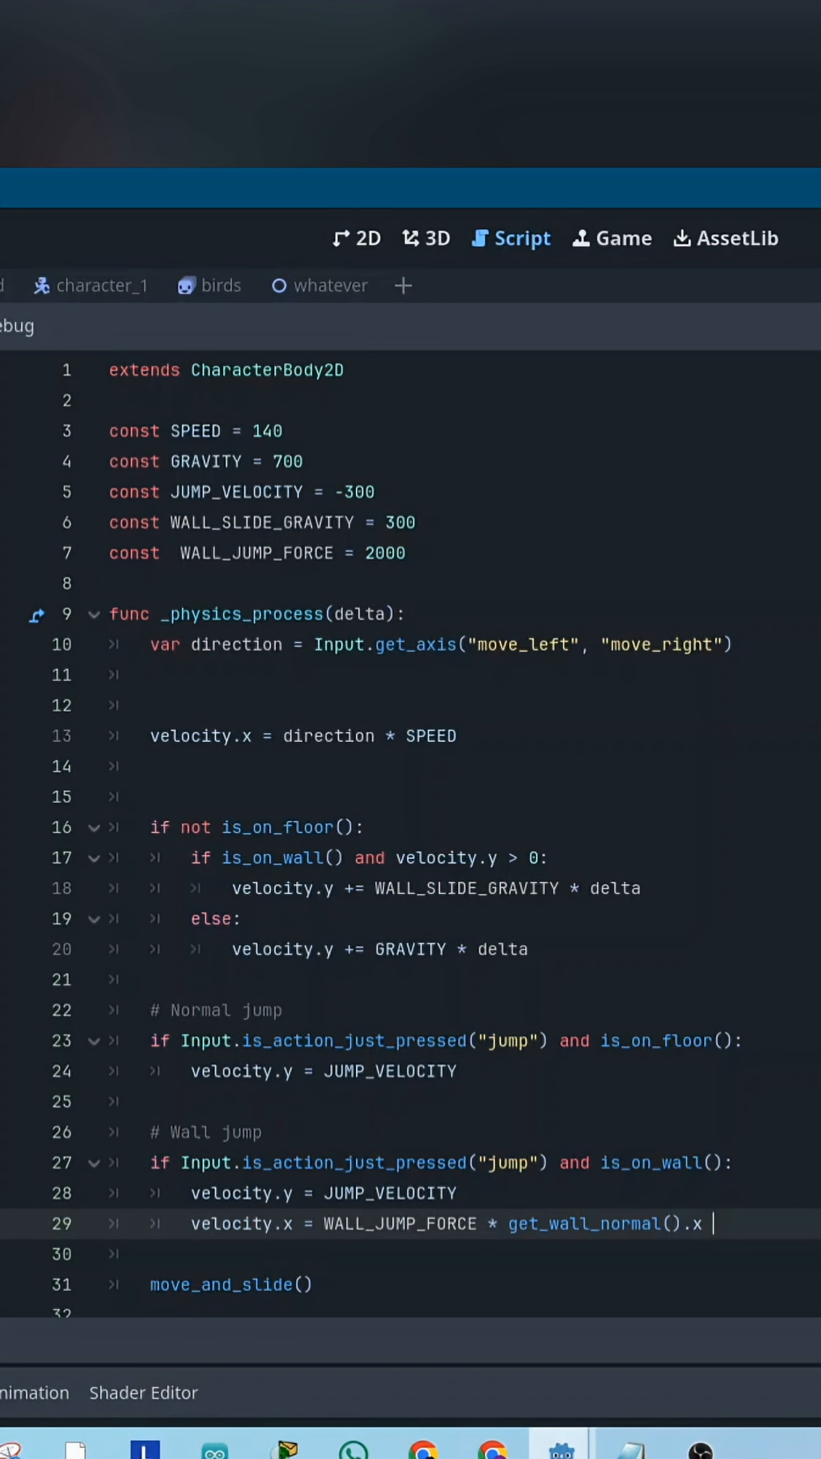